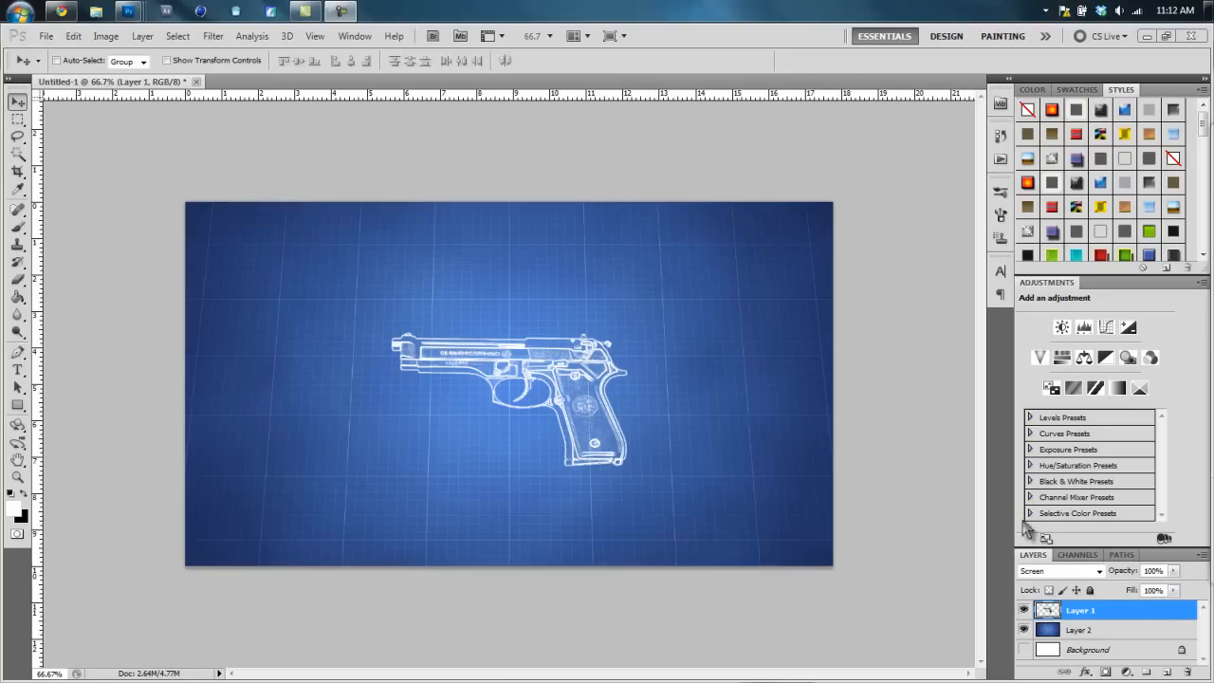
- Create a new blank white 1280 × 720 px document at 72 ppi via File > New
{"action": "left_click", "coordinate": [45, 36]}
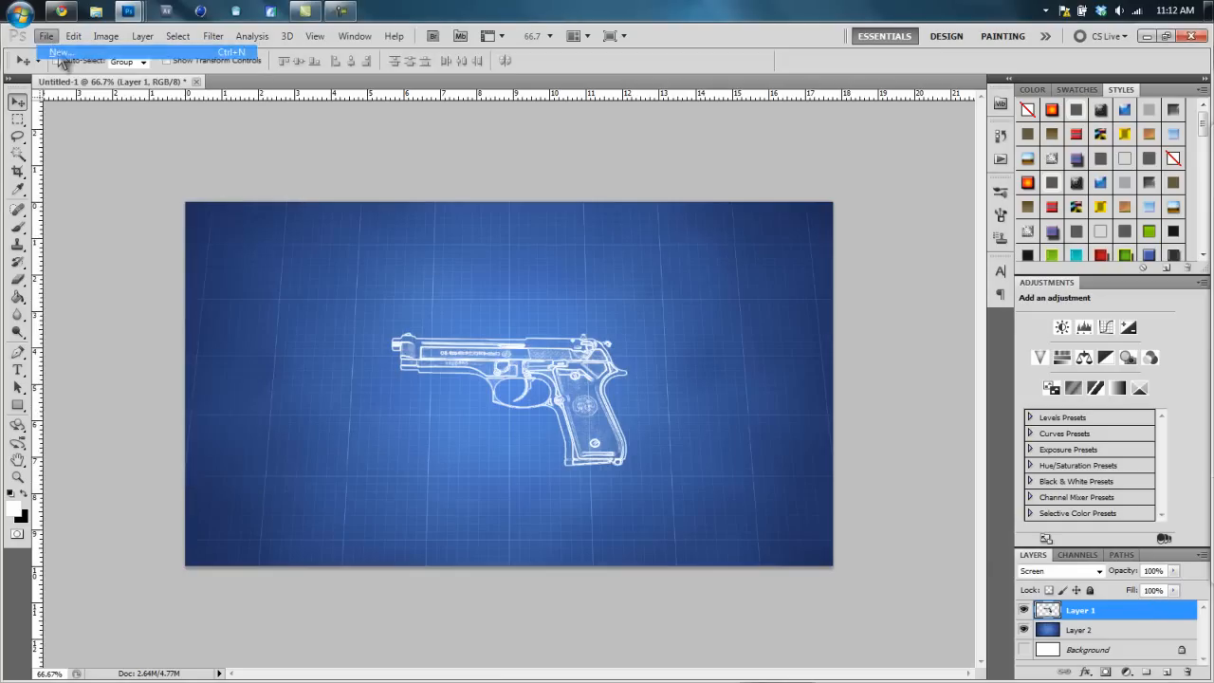
{"action": "left_click", "coordinate": [60, 52]}
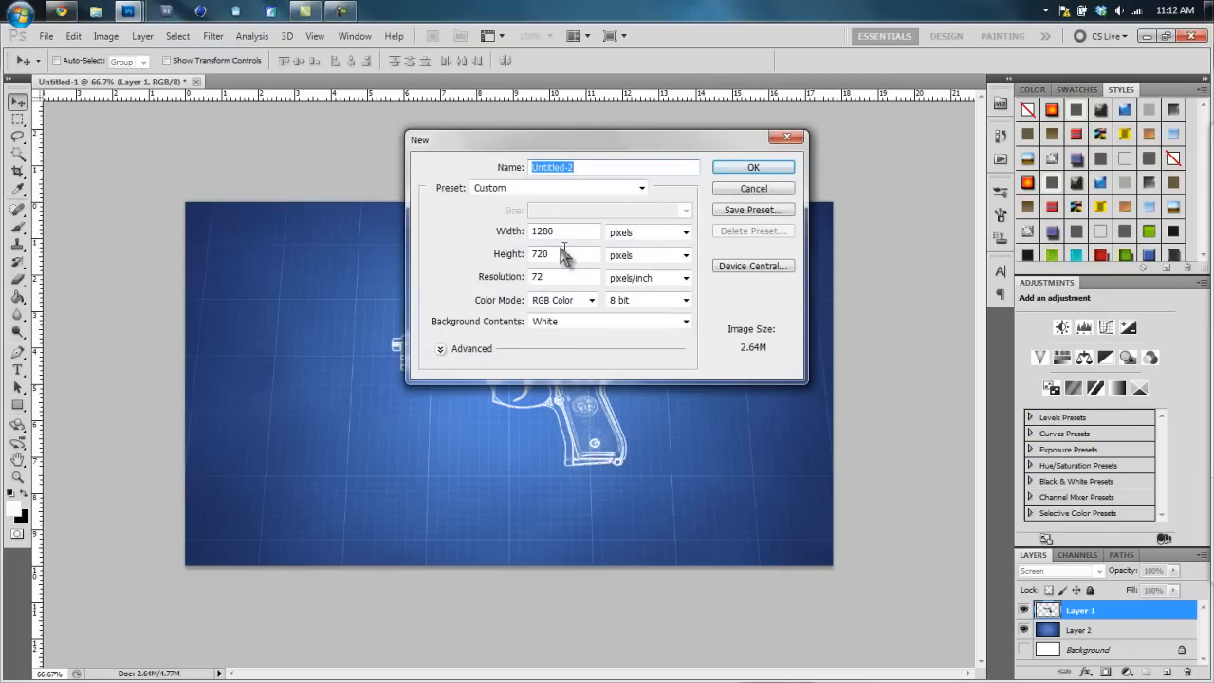
{"action": "mouse_move", "coordinate": [565, 254]}
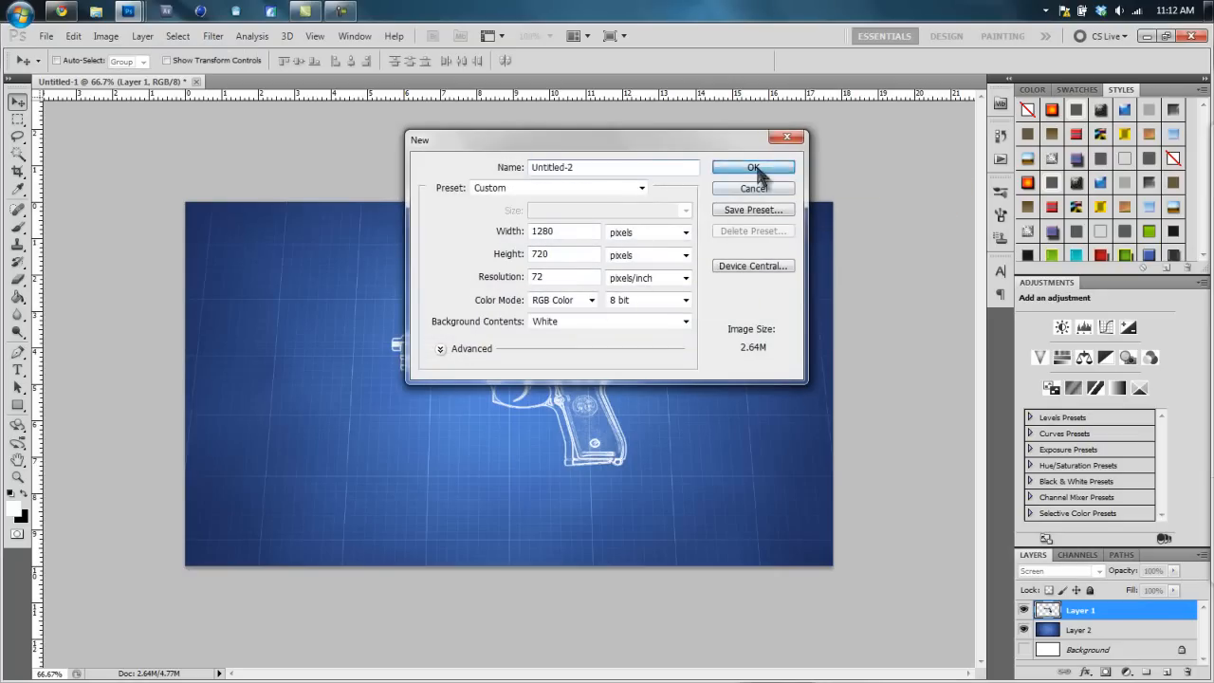
{"action": "left_click", "coordinate": [753, 167]}
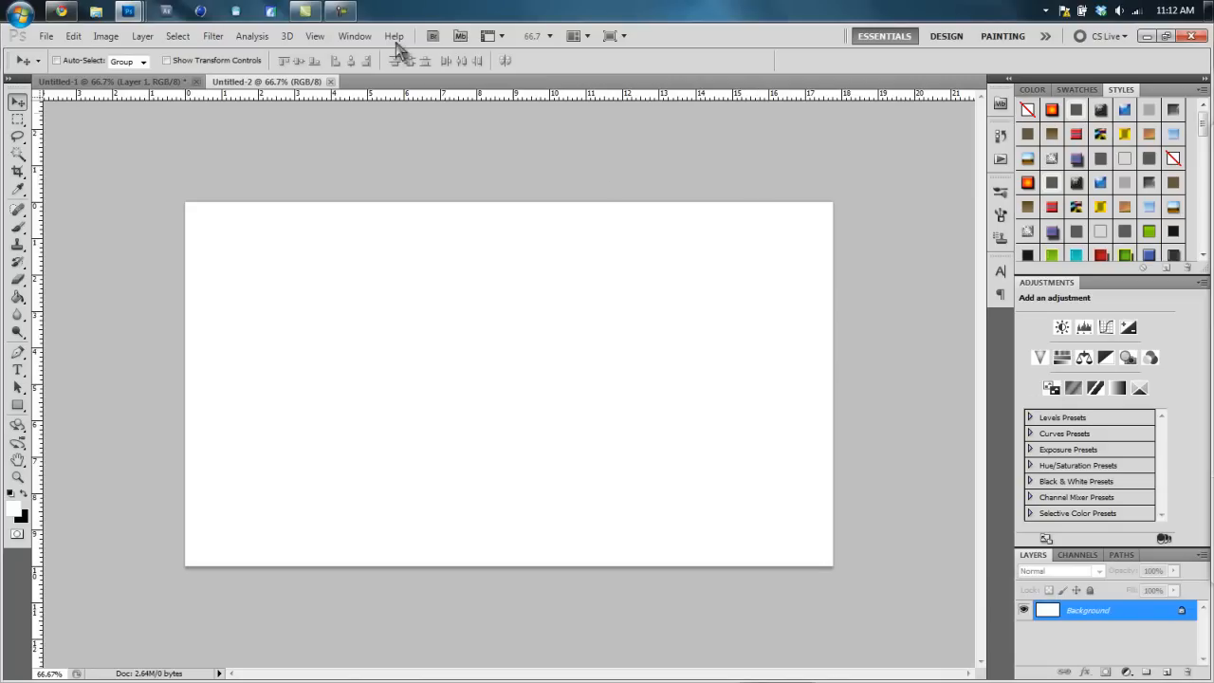
- Open the blueprint_w grid image and the M9 pistol photo together from the Desktop folder
{"action": "left_click", "coordinate": [46, 36]}
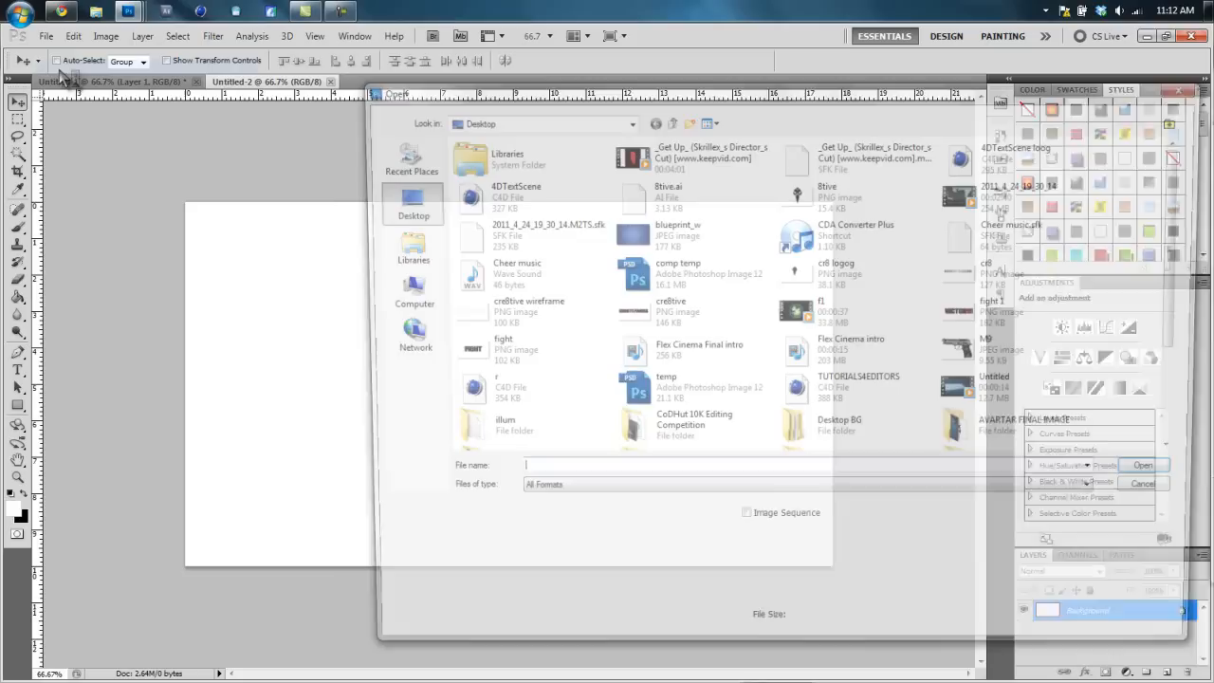
{"action": "left_click", "coordinate": [674, 231]}
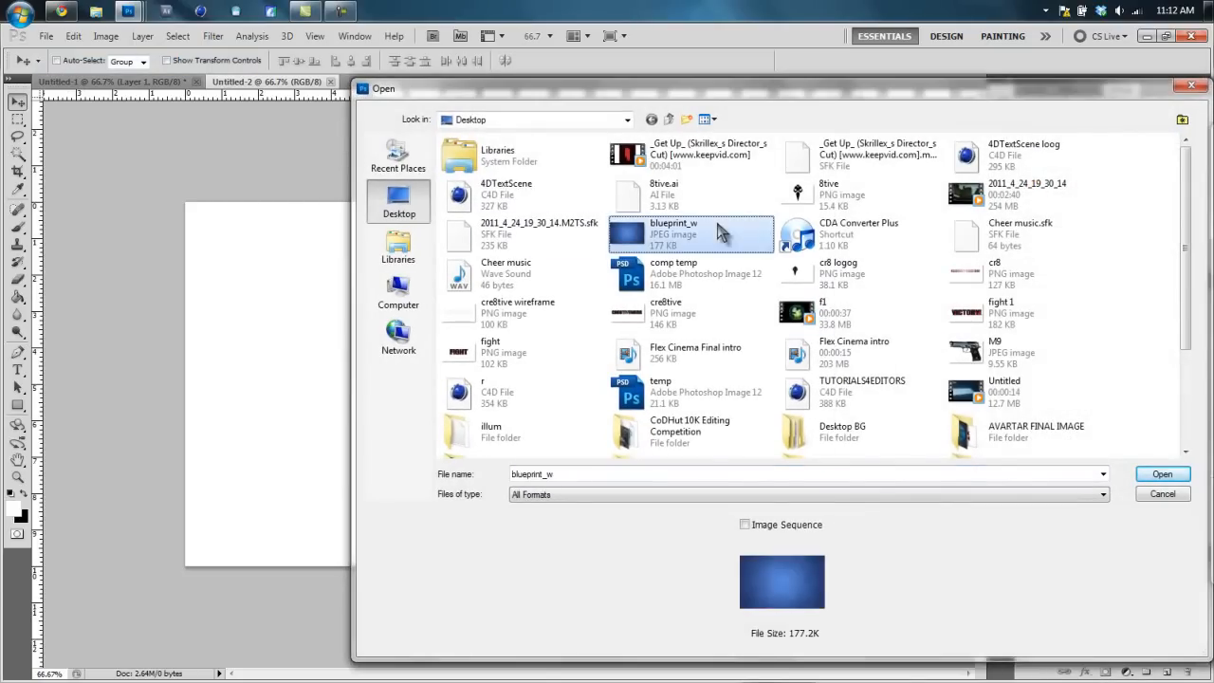
{"action": "left_click", "coordinate": [1028, 351]}
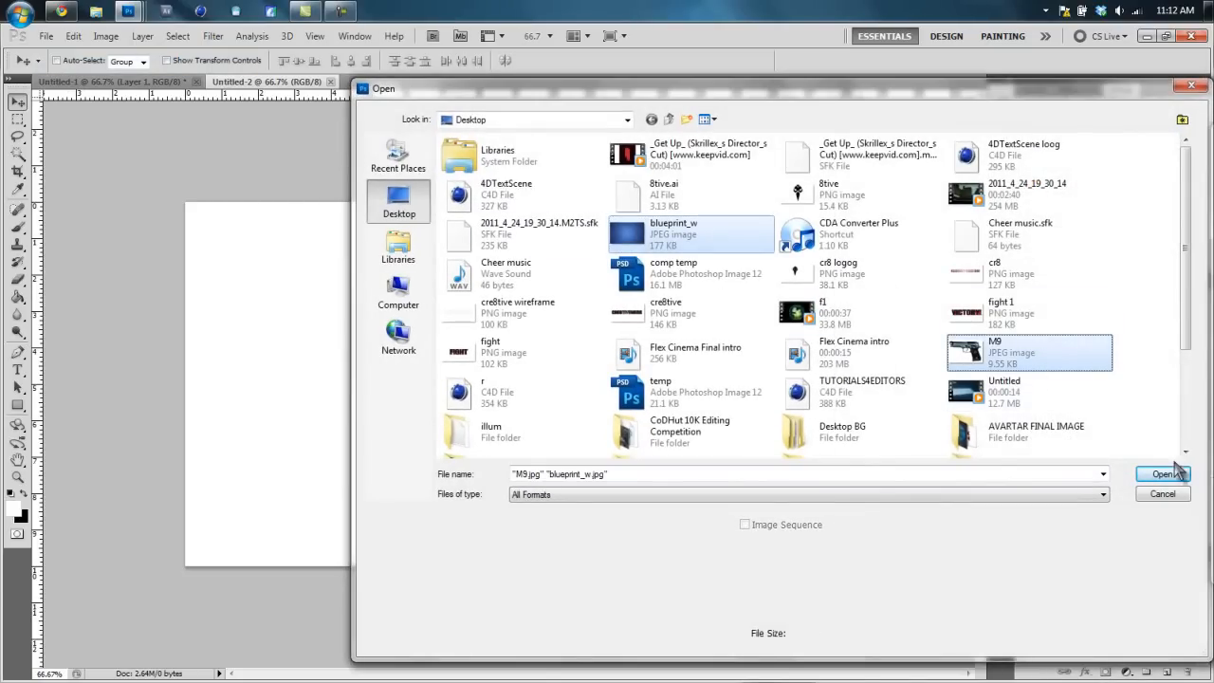
{"action": "left_click", "coordinate": [1165, 475]}
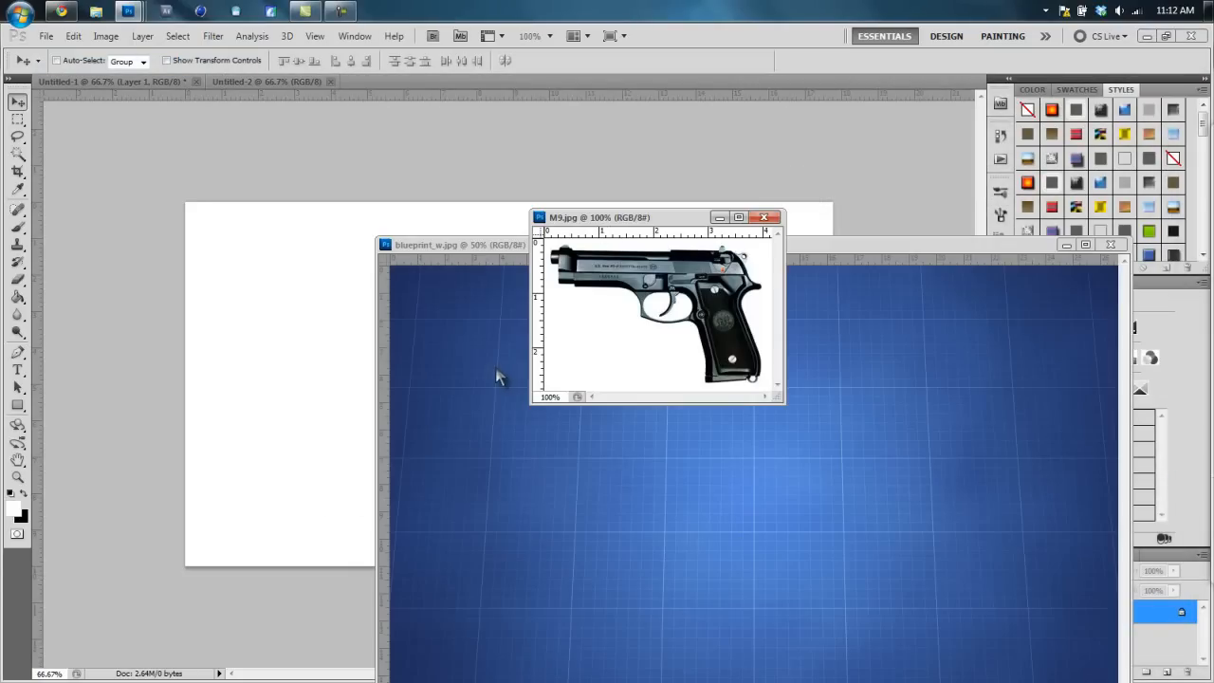
{"action": "left_click", "coordinate": [459, 245]}
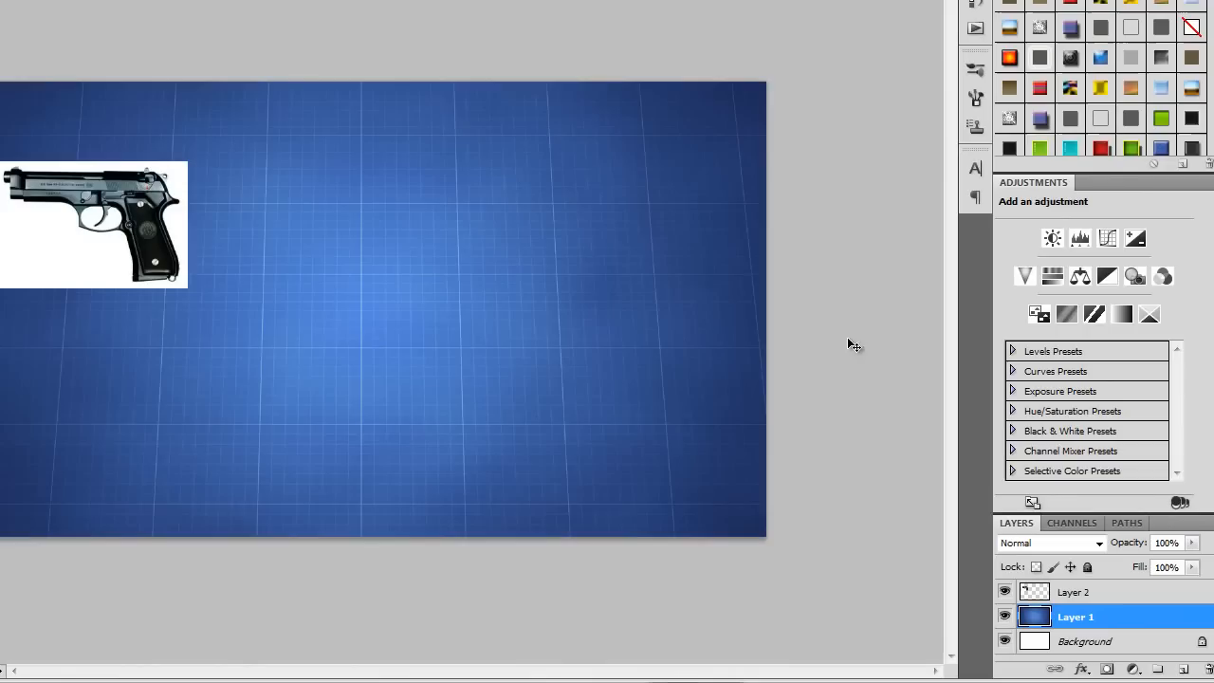
- Move the pistol photo onto the blueprint document and centre it on the canvas
{"action": "left_click_drag", "start_coordinate": [93, 224], "coordinate": [126, 239]}
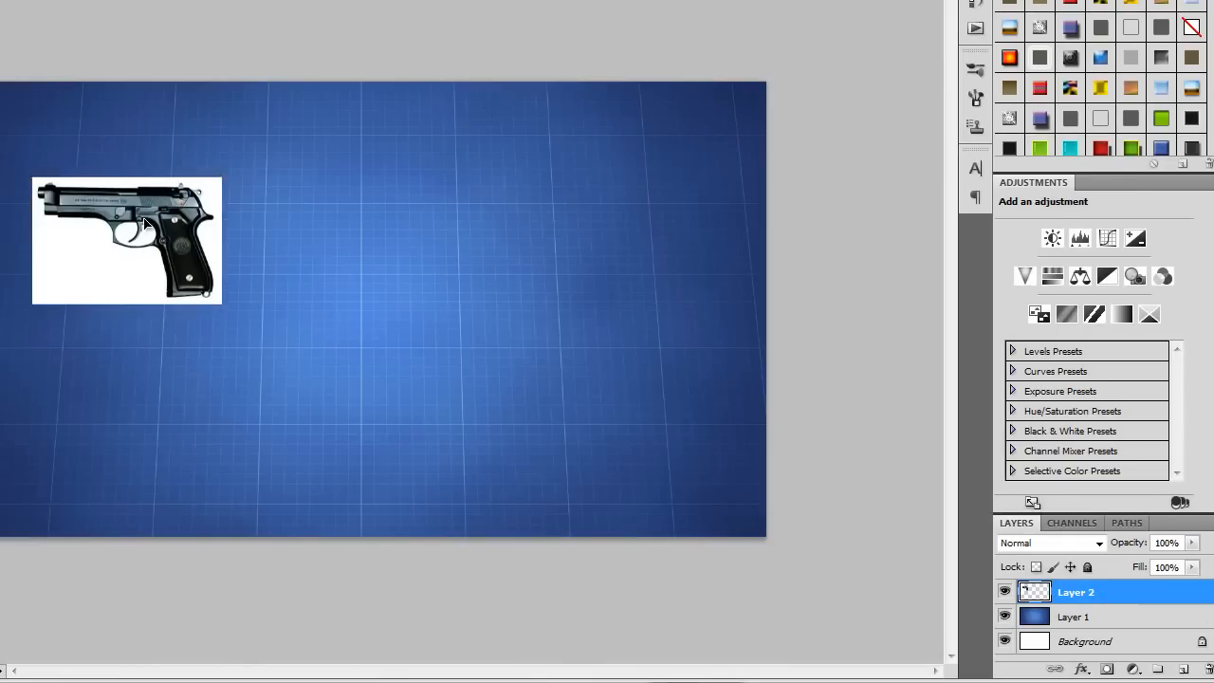
{"action": "left_click_drag", "start_coordinate": [125, 239], "coordinate": [371, 313]}
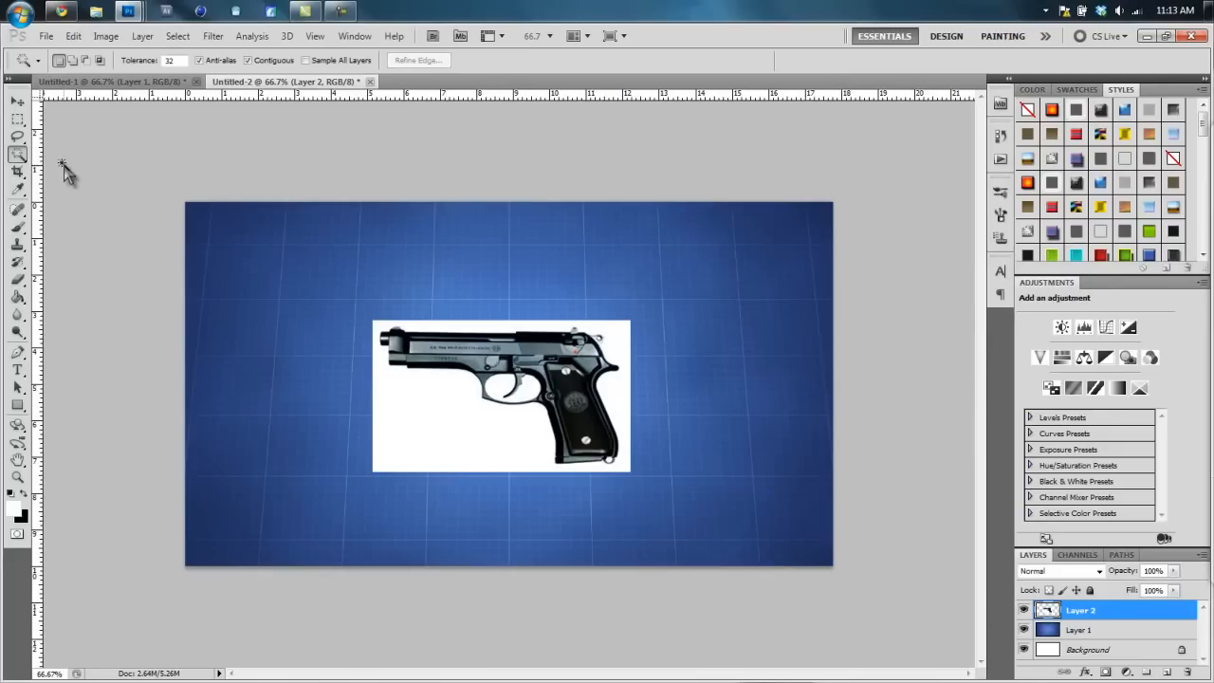
{"action": "mouse_move", "coordinate": [398, 425]}
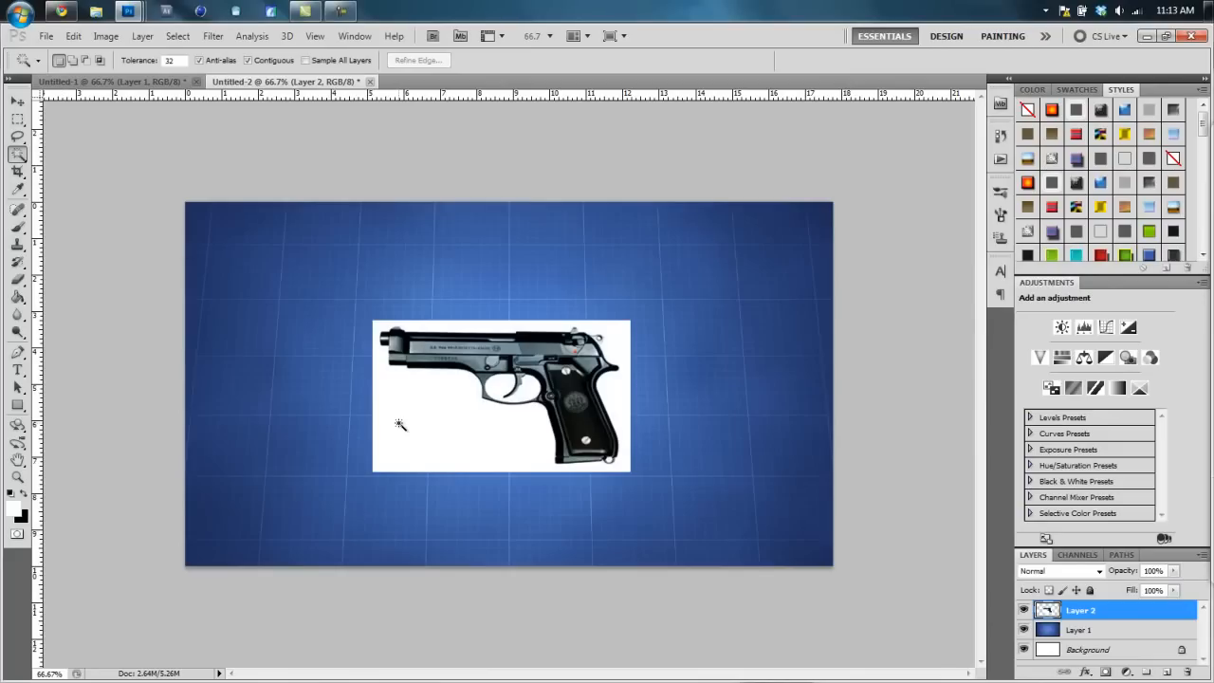
- Magic Wand the white backdrop around the pistol and cut it to its own layer via Layer via Cut
{"action": "left_click", "coordinate": [398, 425]}
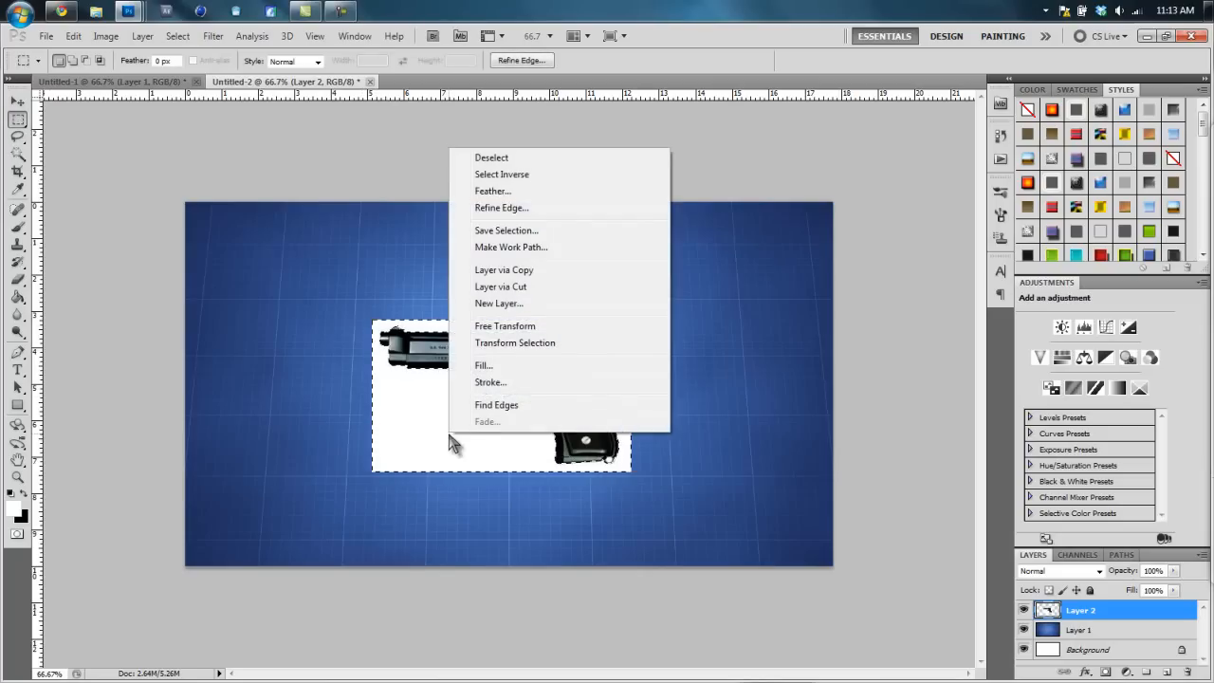
{"action": "mouse_move", "coordinate": [521, 287]}
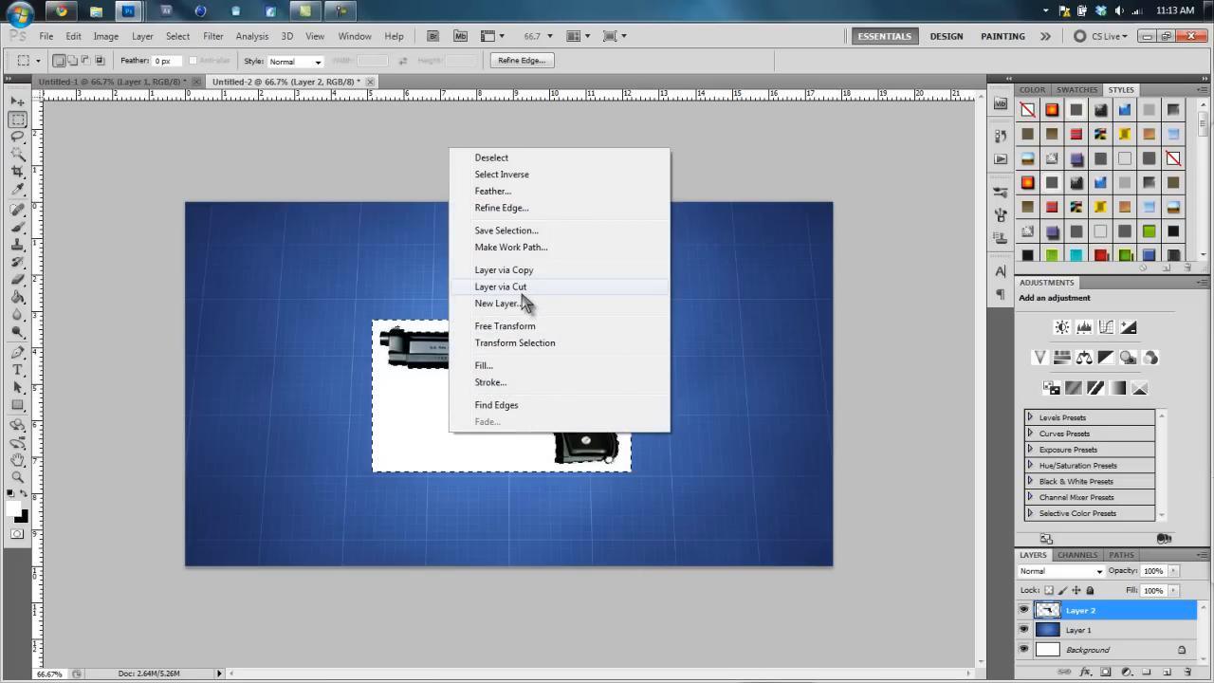
{"action": "left_click", "coordinate": [497, 304]}
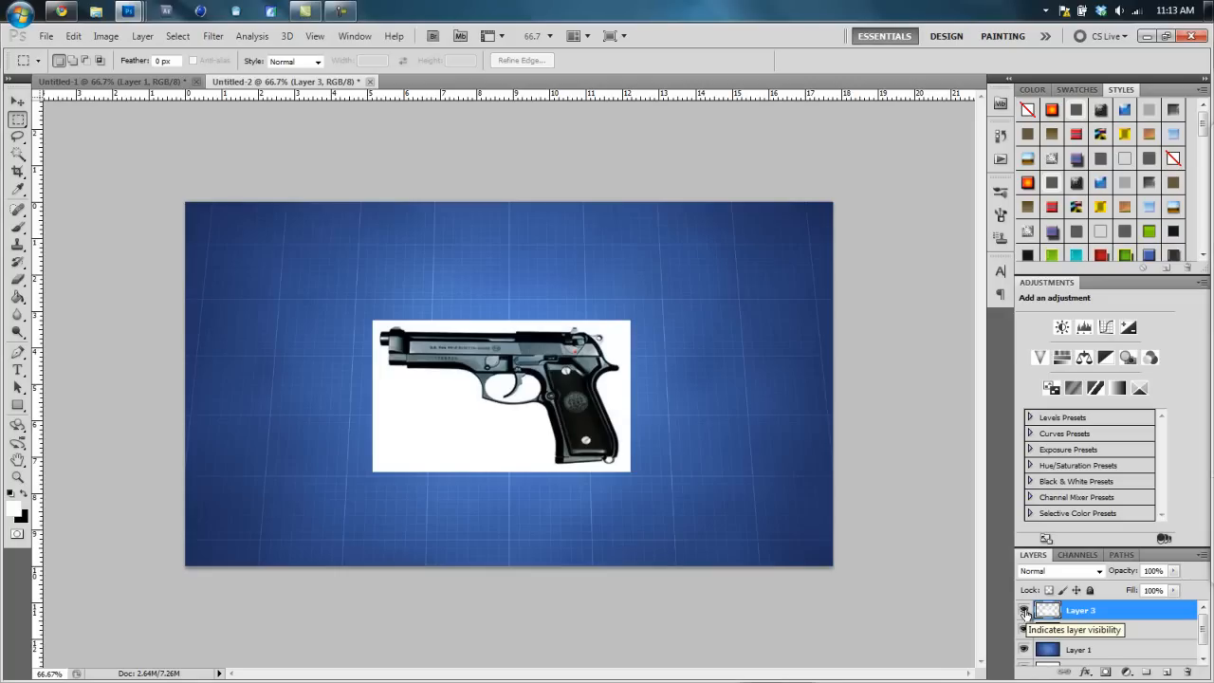
- Hide the cut-out white backdrop layer so the pistol sits directly on the blue grid
{"action": "left_click", "coordinate": [1024, 611]}
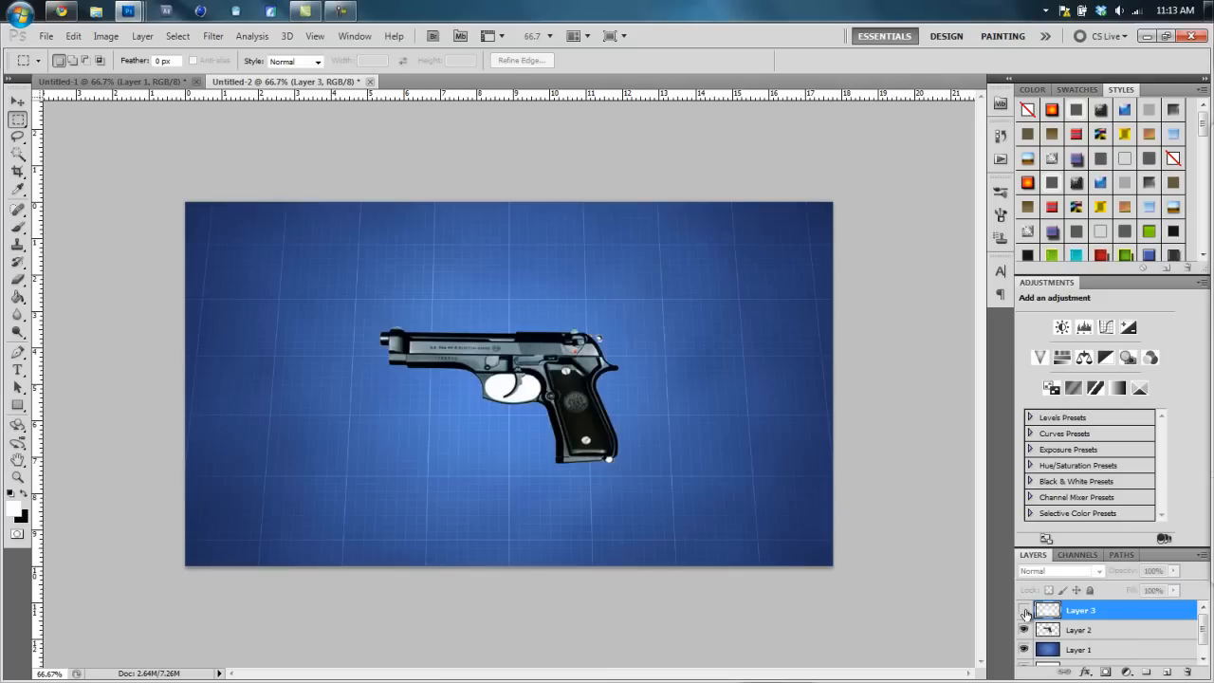
{"action": "left_click", "coordinate": [1025, 610]}
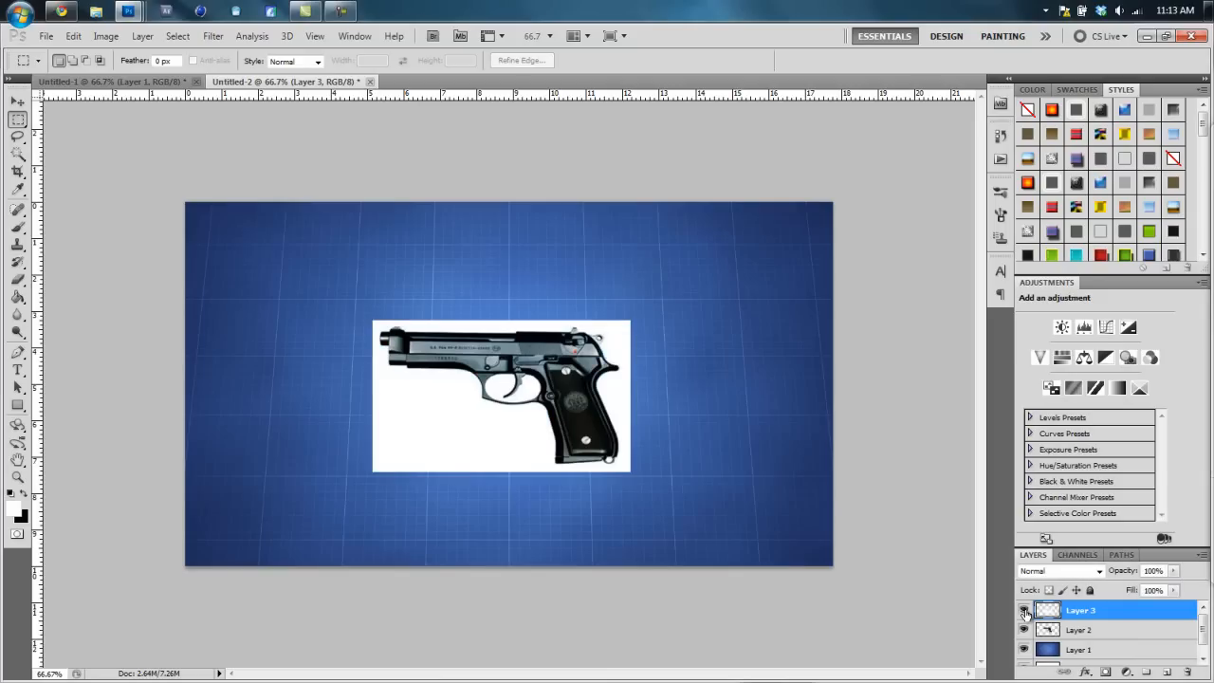
{"action": "left_click", "coordinate": [1024, 611]}
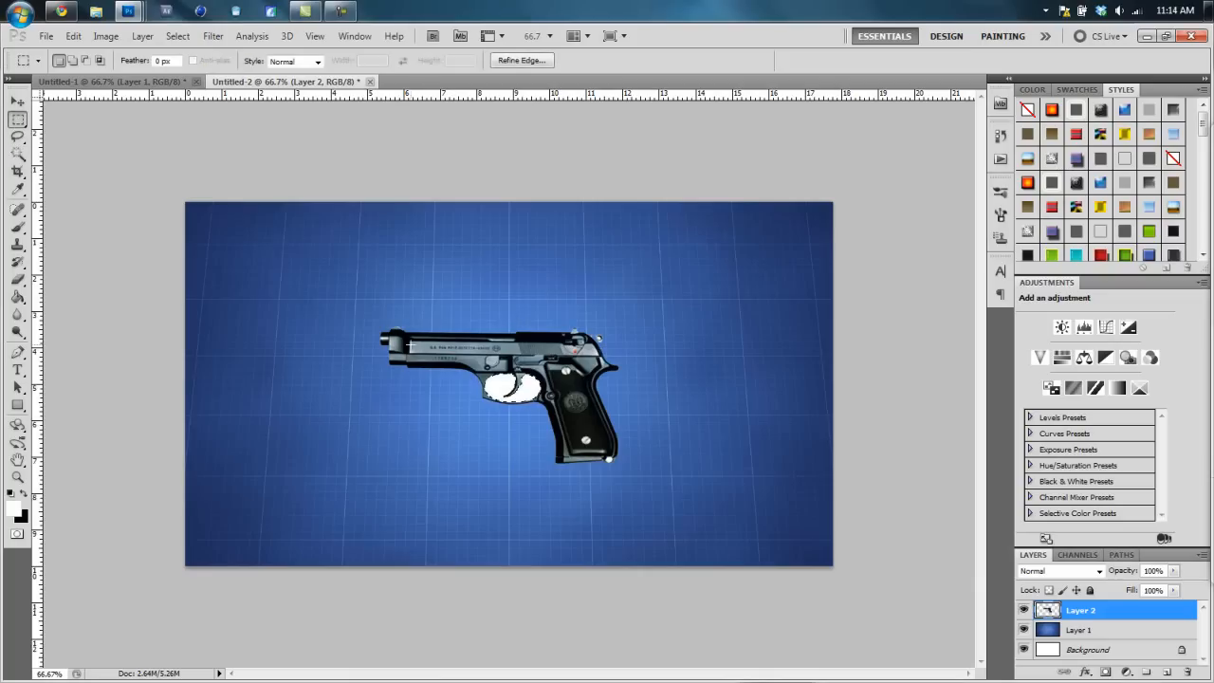
{"action": "right_click", "coordinate": [516, 383]}
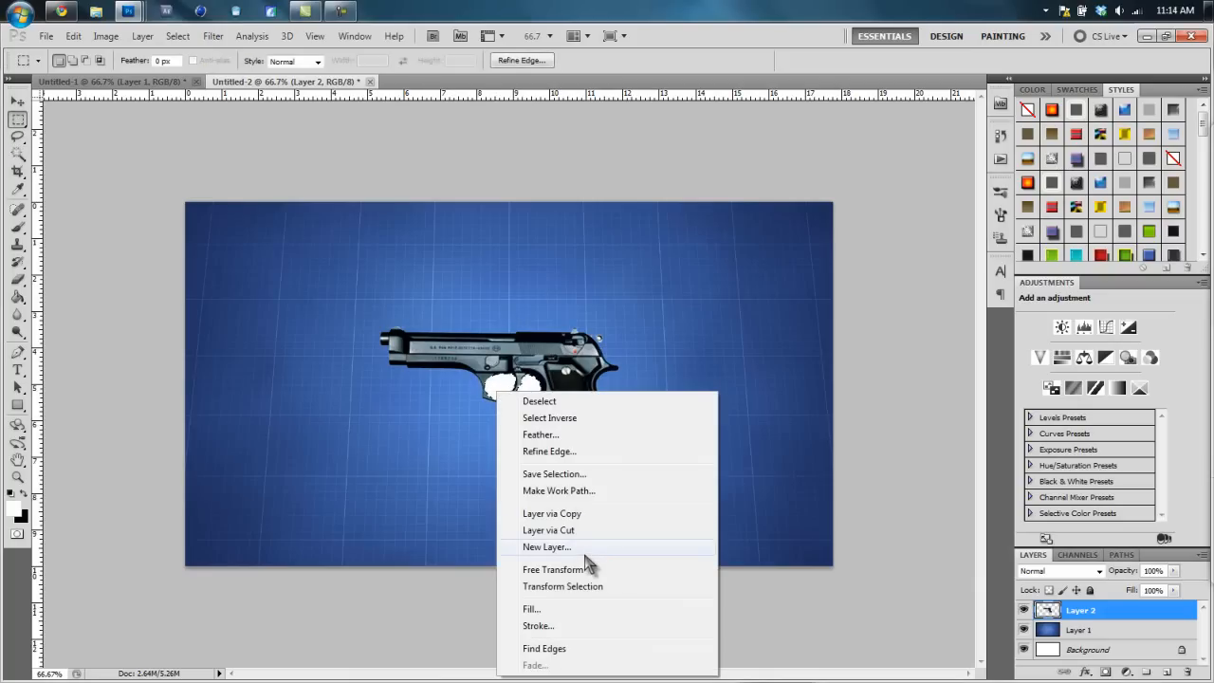
{"action": "left_click", "coordinate": [546, 546]}
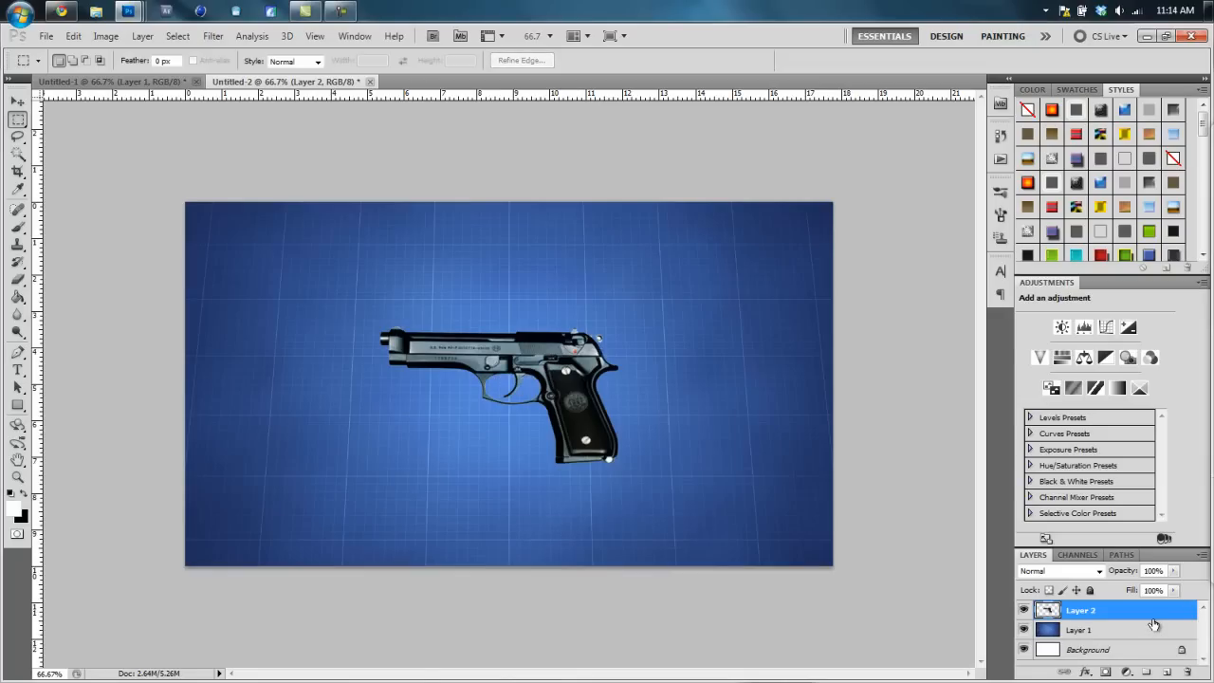
{"action": "left_click", "coordinate": [17, 103]}
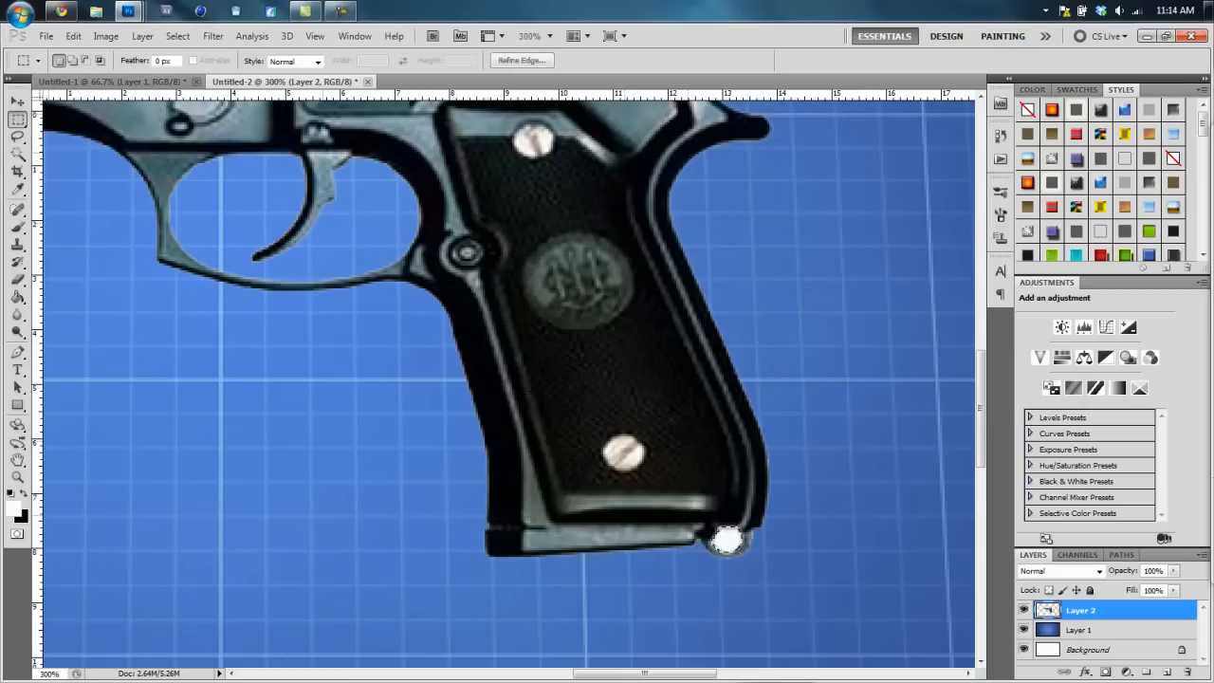
- Delete the white patch inside the lanyard ring and fit the whole image back on screen
{"action": "right_click", "coordinate": [724, 541]}
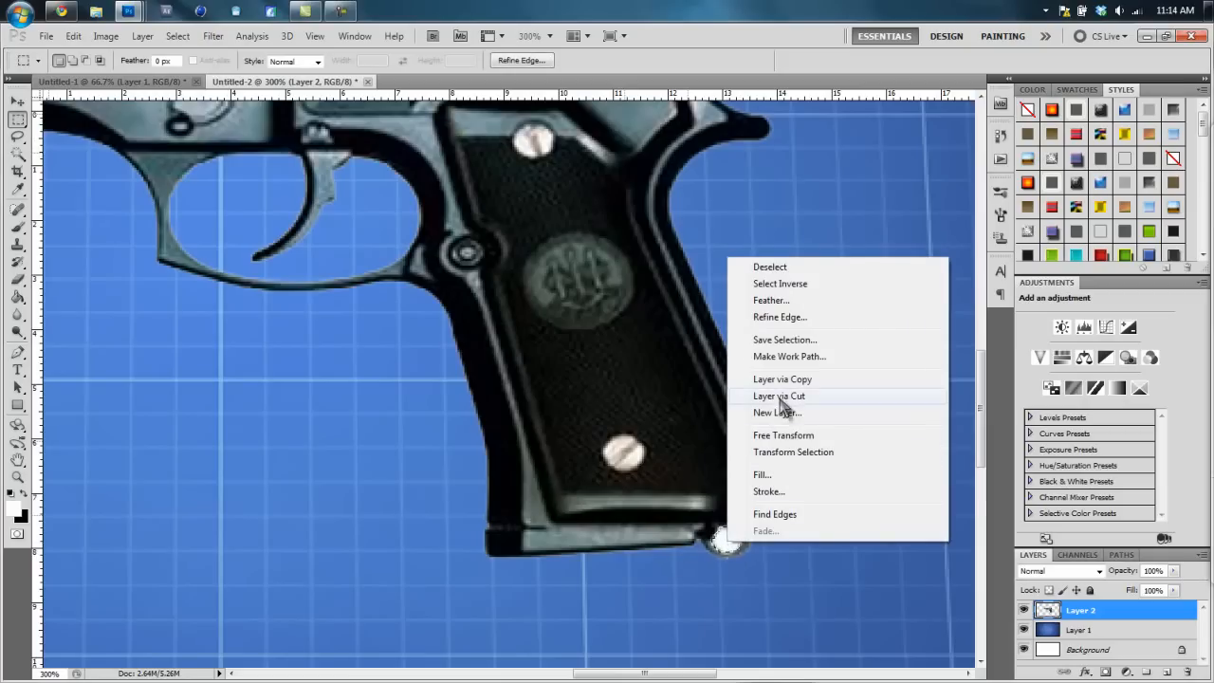
{"action": "left_click", "coordinate": [778, 396]}
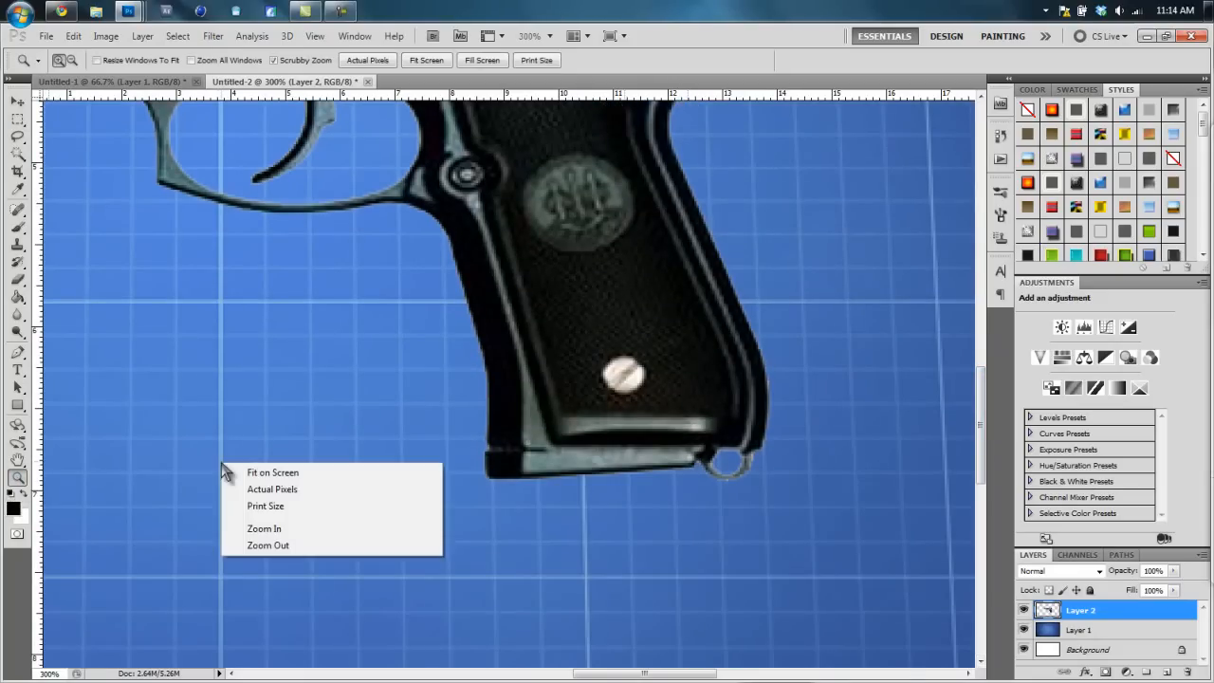
{"action": "left_click", "coordinate": [273, 473]}
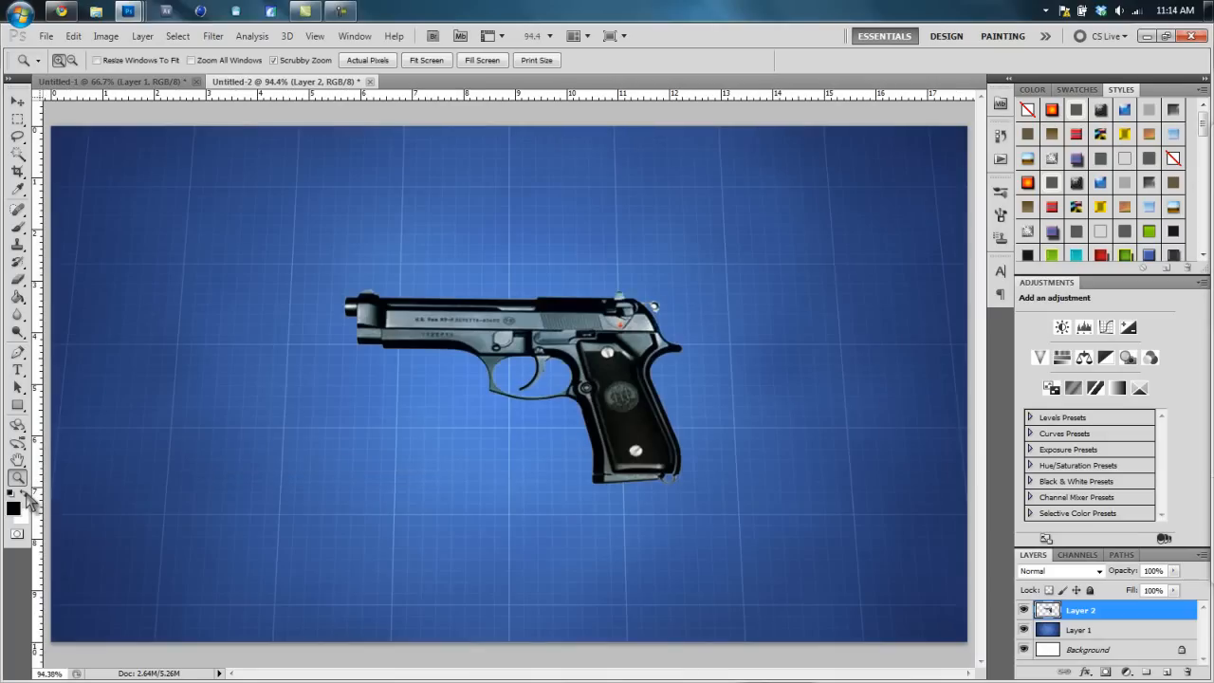
{"action": "mouse_move", "coordinate": [29, 504]}
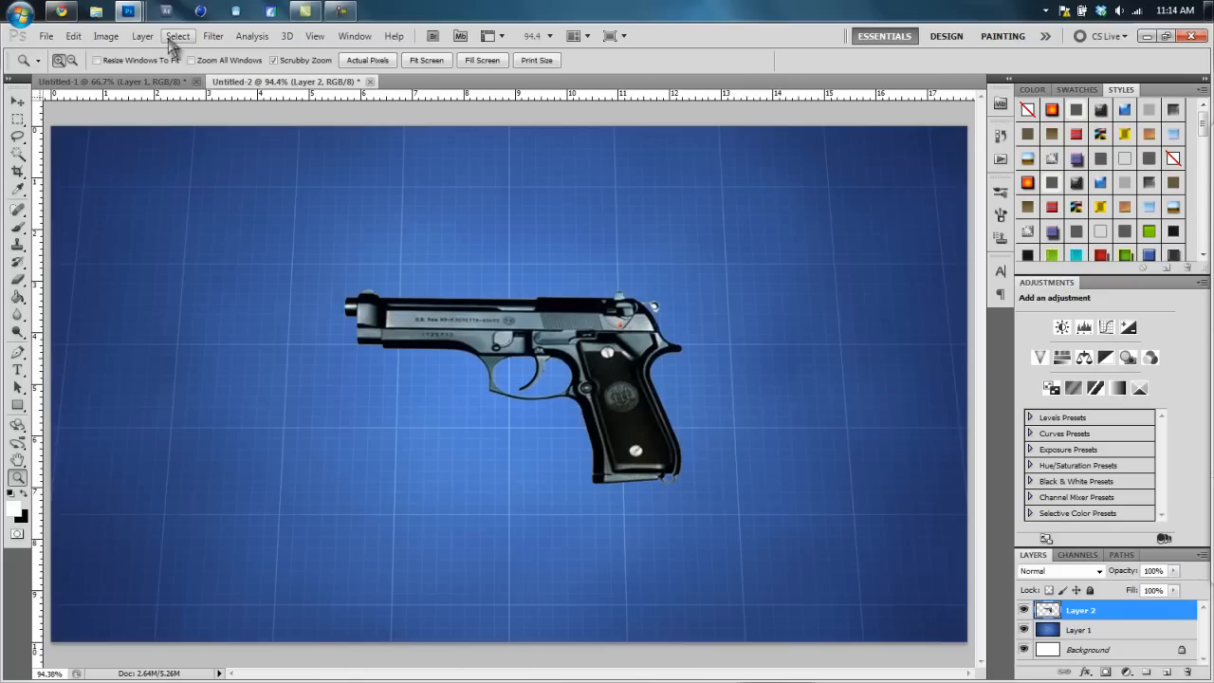
- Apply a Sketch filter such as Photocopy to turn the pistol layer into a line drawing
{"action": "left_click", "coordinate": [212, 36]}
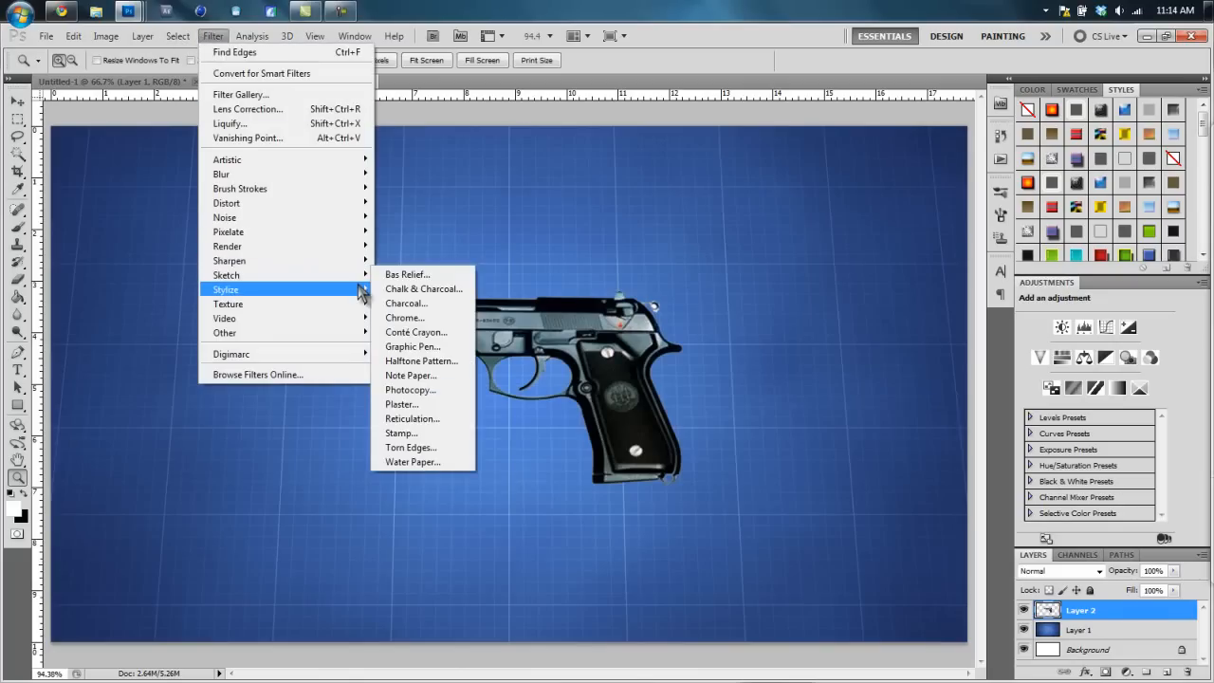
{"action": "left_click", "coordinate": [414, 346]}
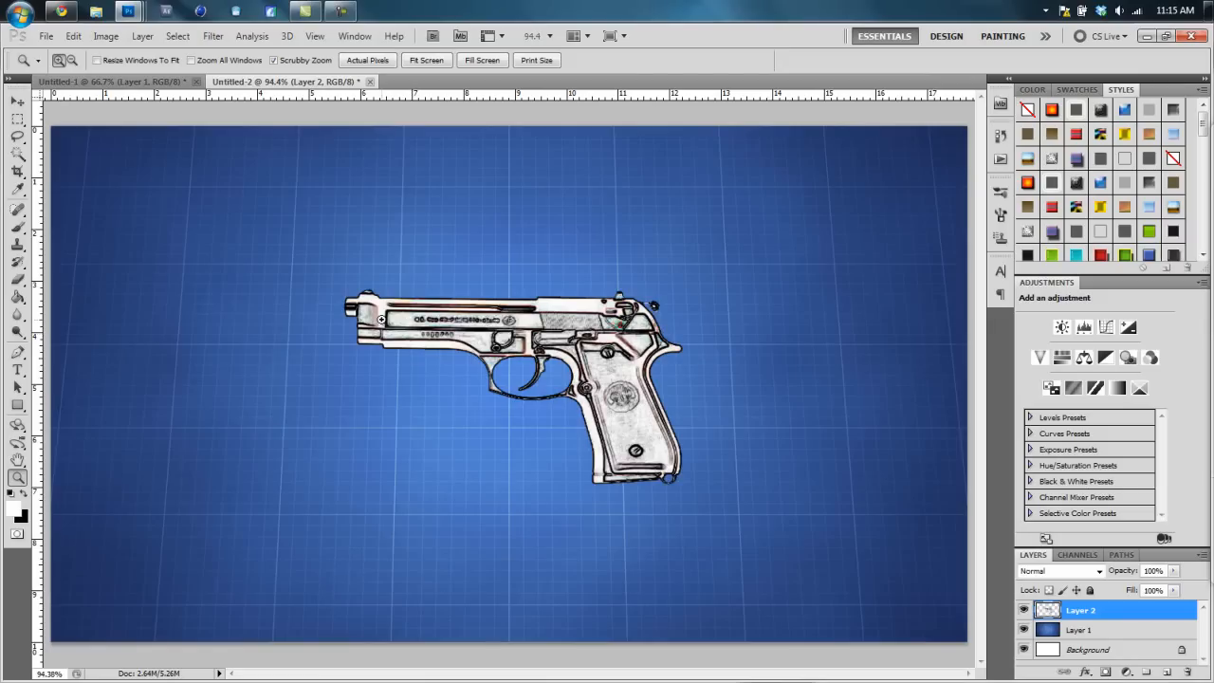
{"action": "left_click", "coordinate": [17, 100]}
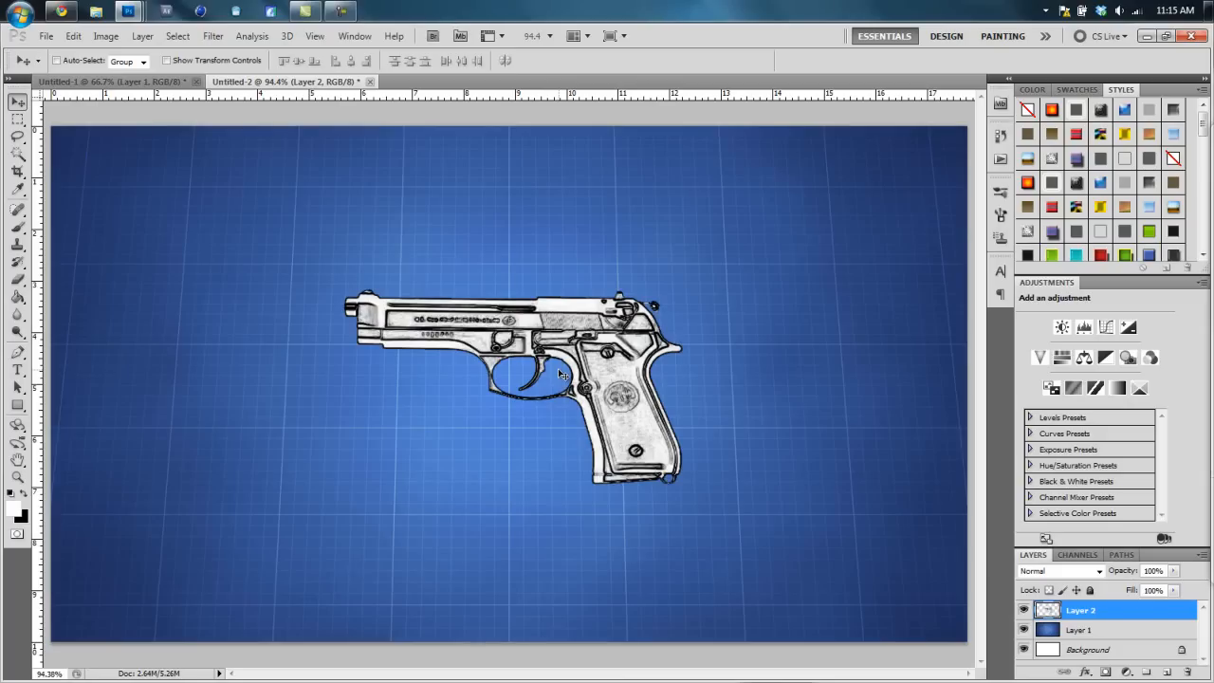
{"action": "mouse_move", "coordinate": [364, 355]}
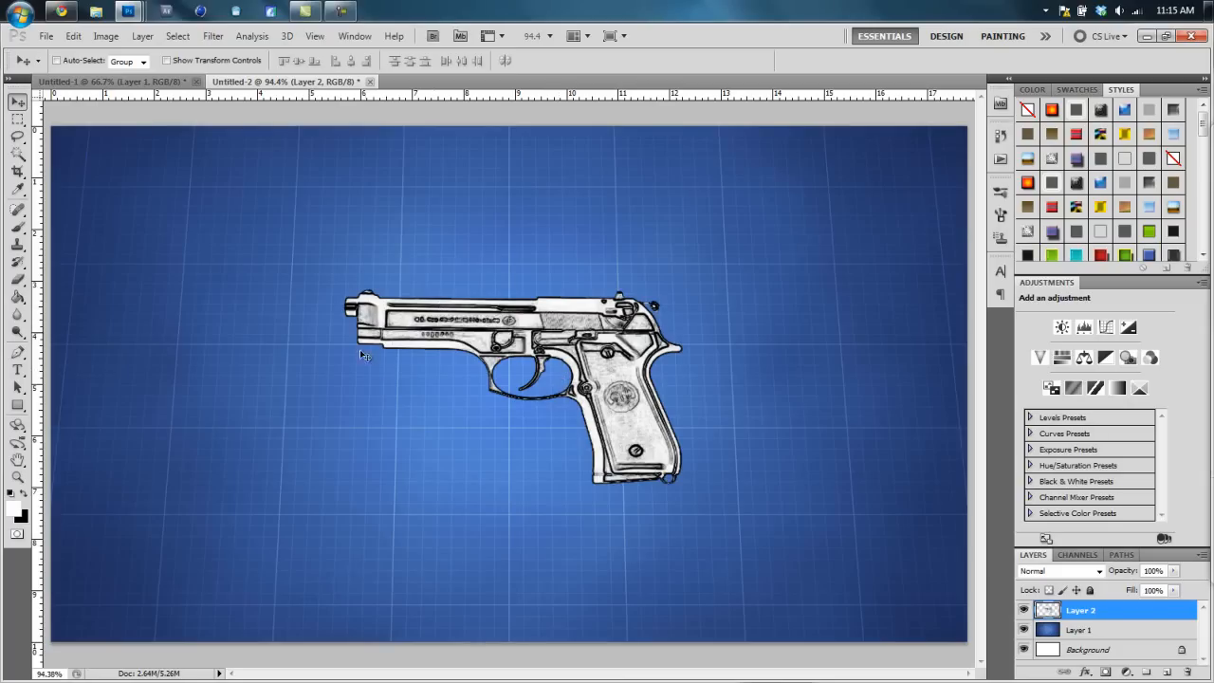
{"action": "mouse_move", "coordinate": [435, 387]}
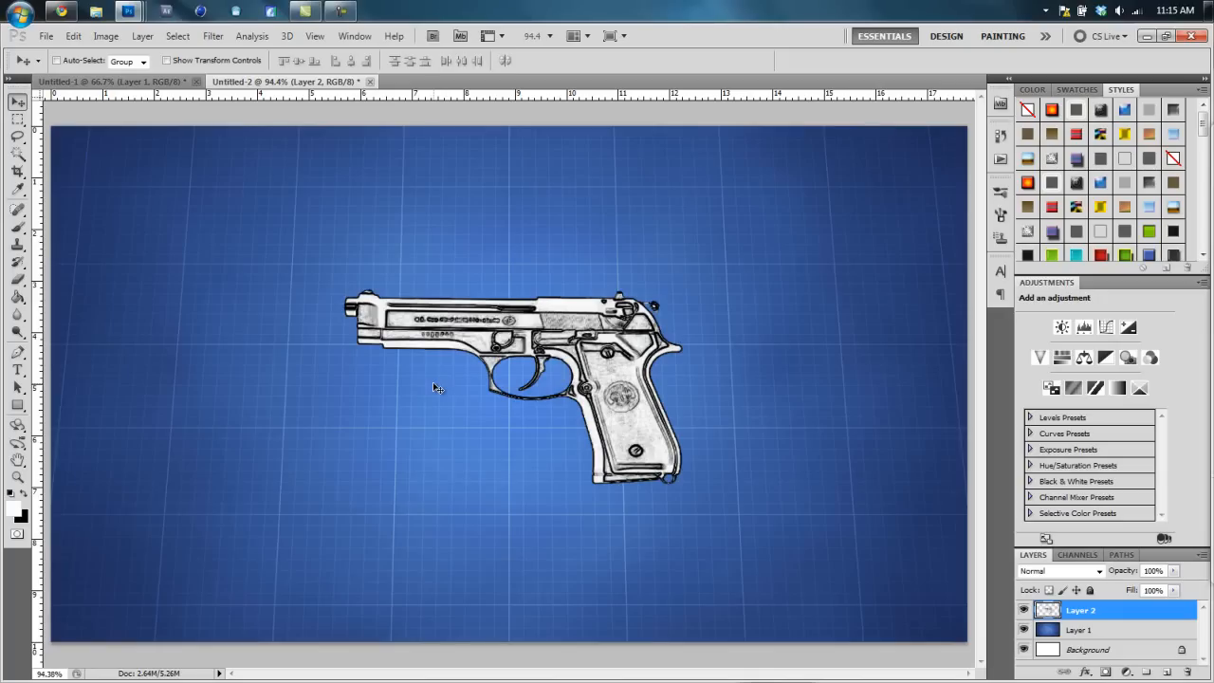
{"action": "mouse_move", "coordinate": [21, 516]}
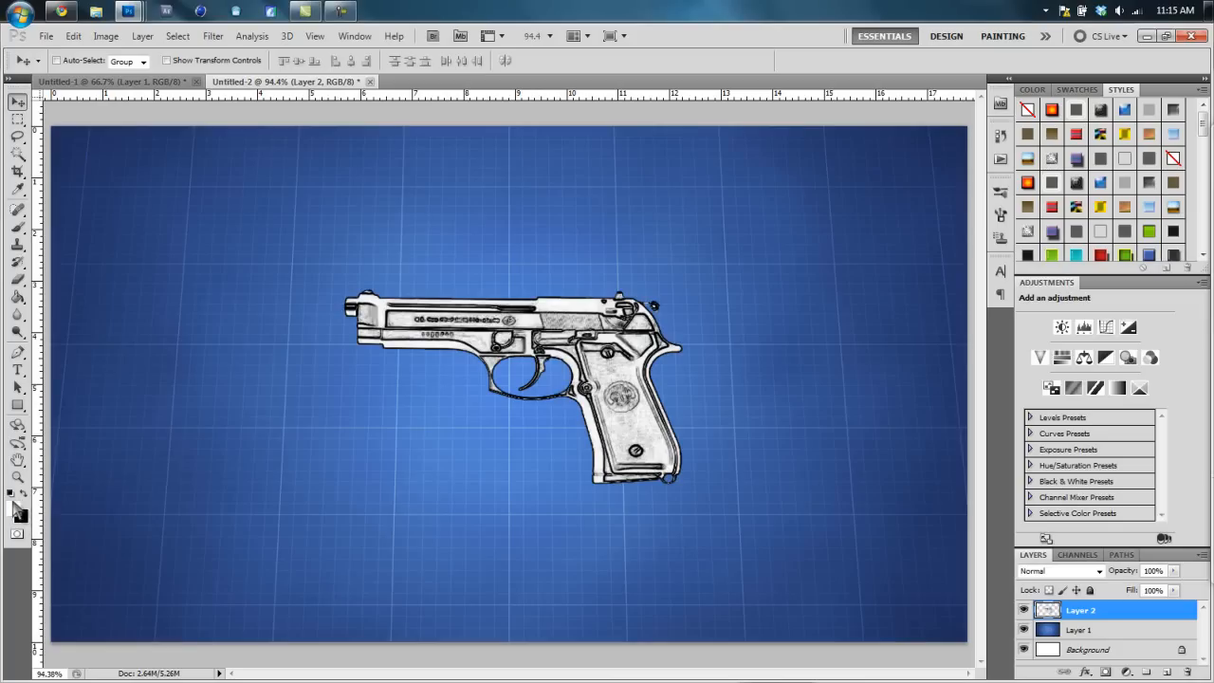
{"action": "left_click", "coordinate": [12, 493]}
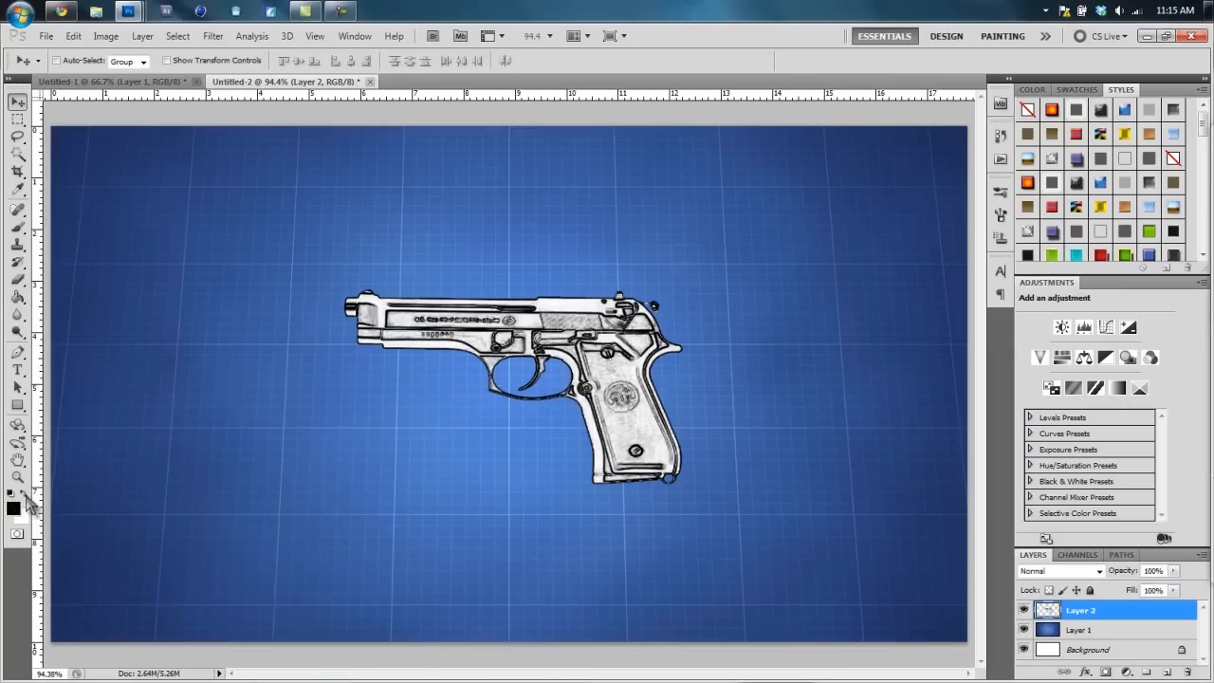
{"action": "mouse_move", "coordinate": [21, 497]}
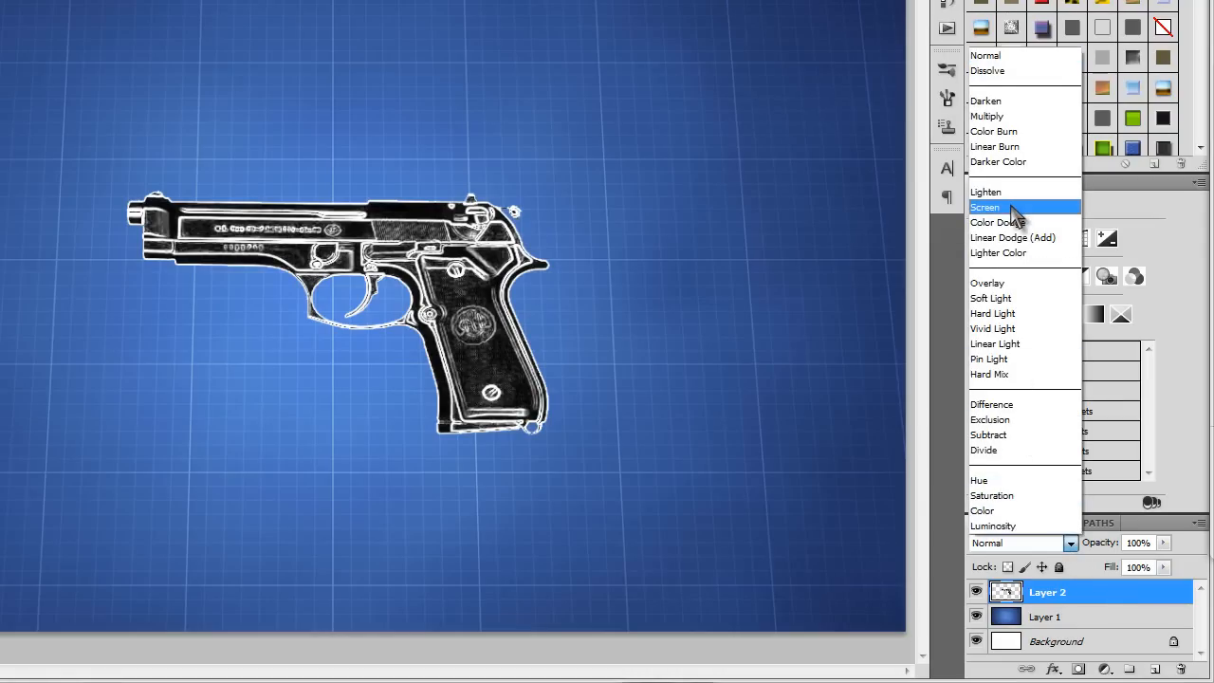
- Set the inverted pistol drawing's blend mode to Screen over the grid, then make Layer 1 active
{"action": "left_click", "coordinate": [986, 207]}
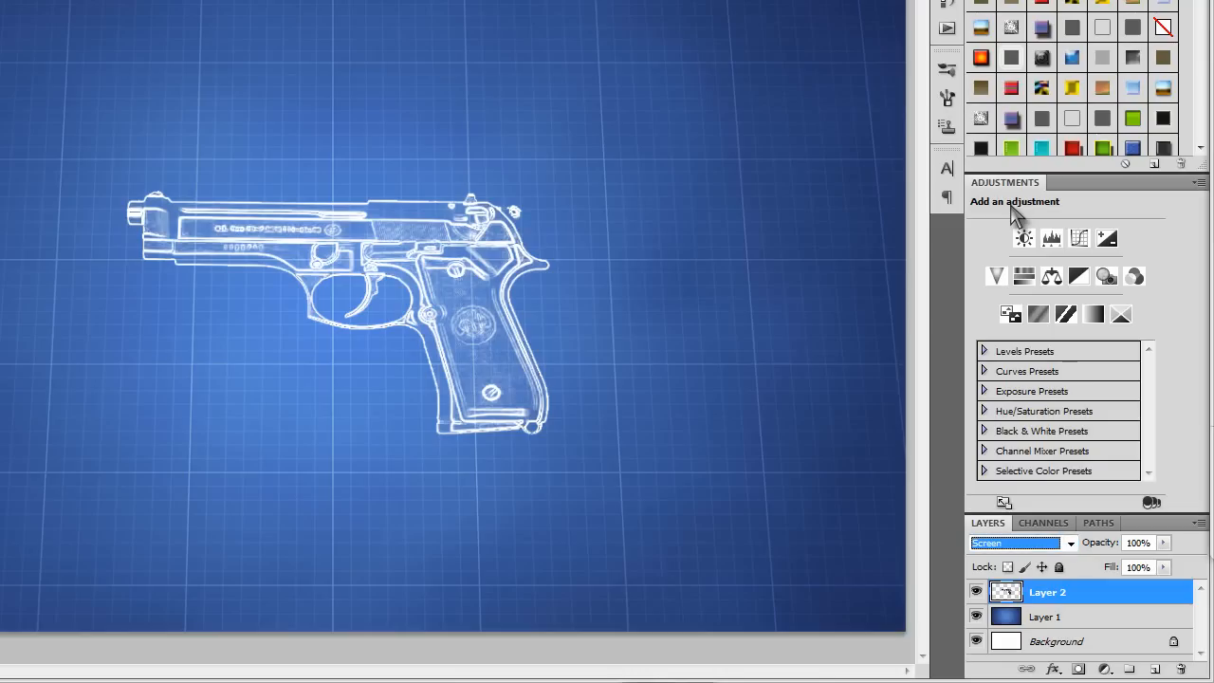
{"action": "mouse_move", "coordinate": [351, 212]}
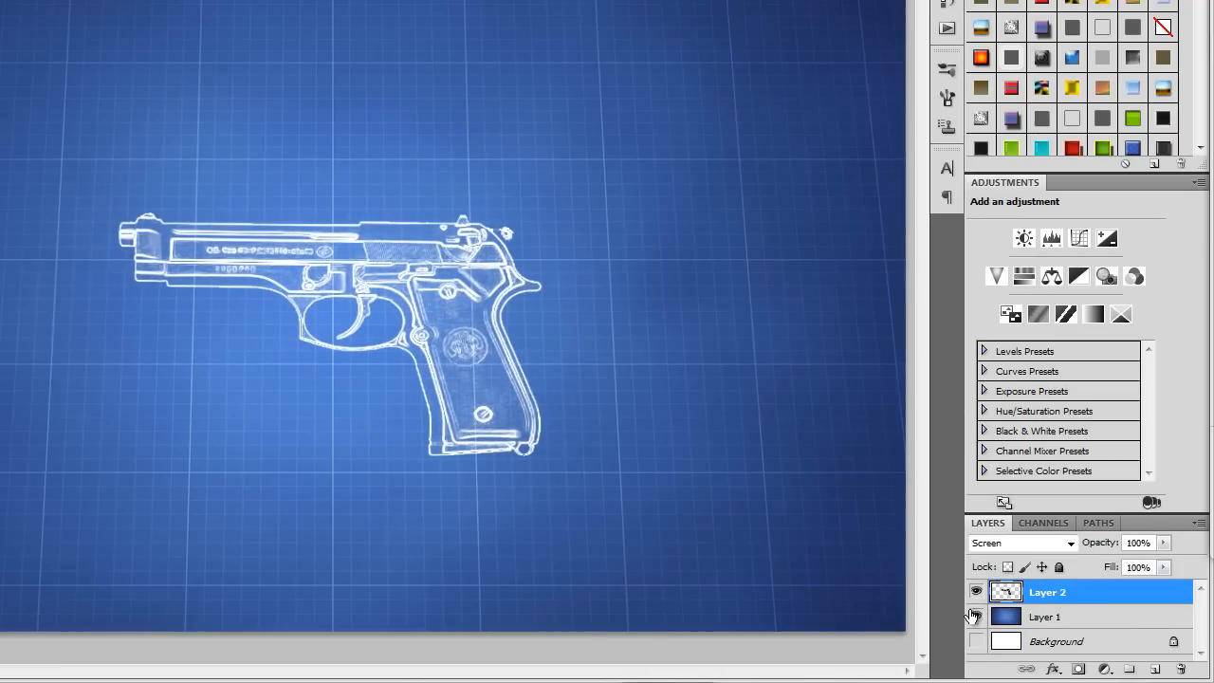
{"action": "left_click", "coordinate": [975, 616]}
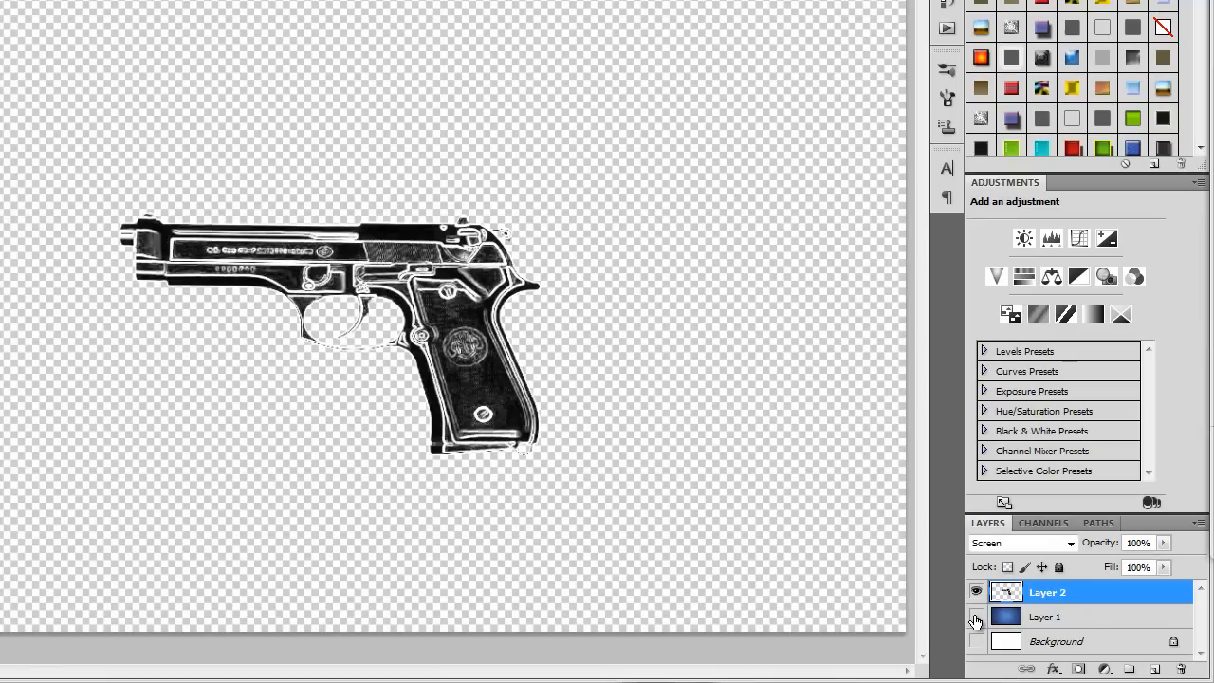
{"action": "mouse_move", "coordinate": [975, 619]}
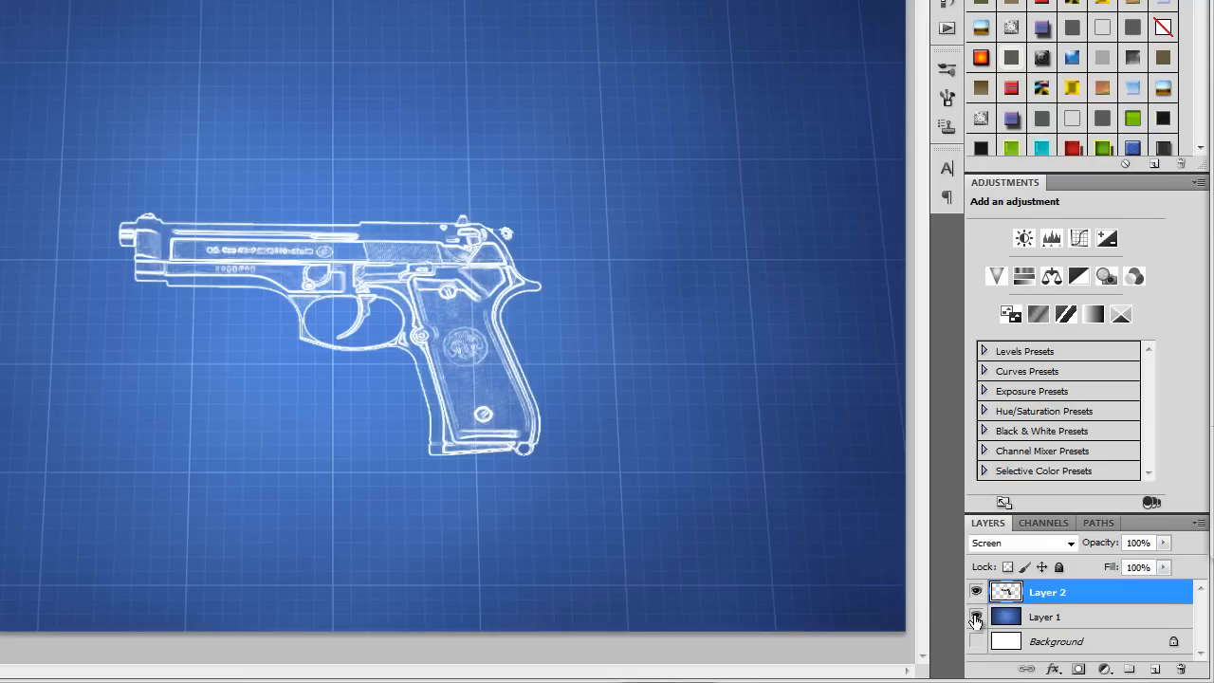
{"action": "left_click", "coordinate": [1047, 617]}
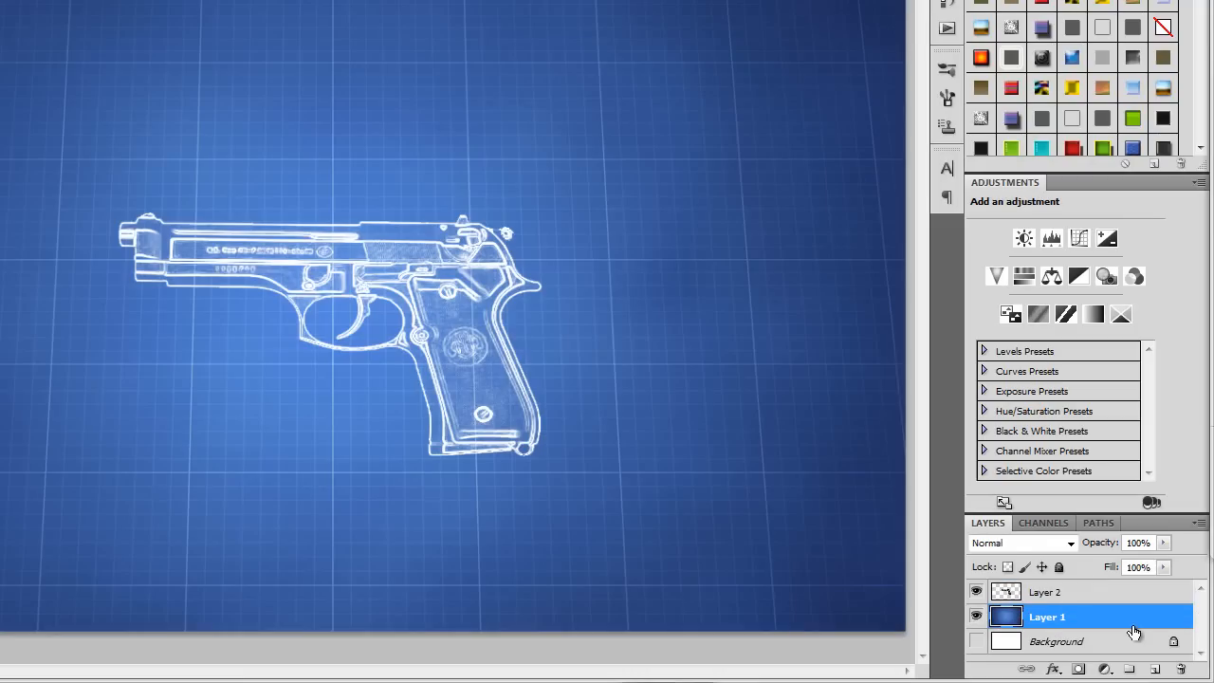
{"action": "mouse_move", "coordinate": [605, 444]}
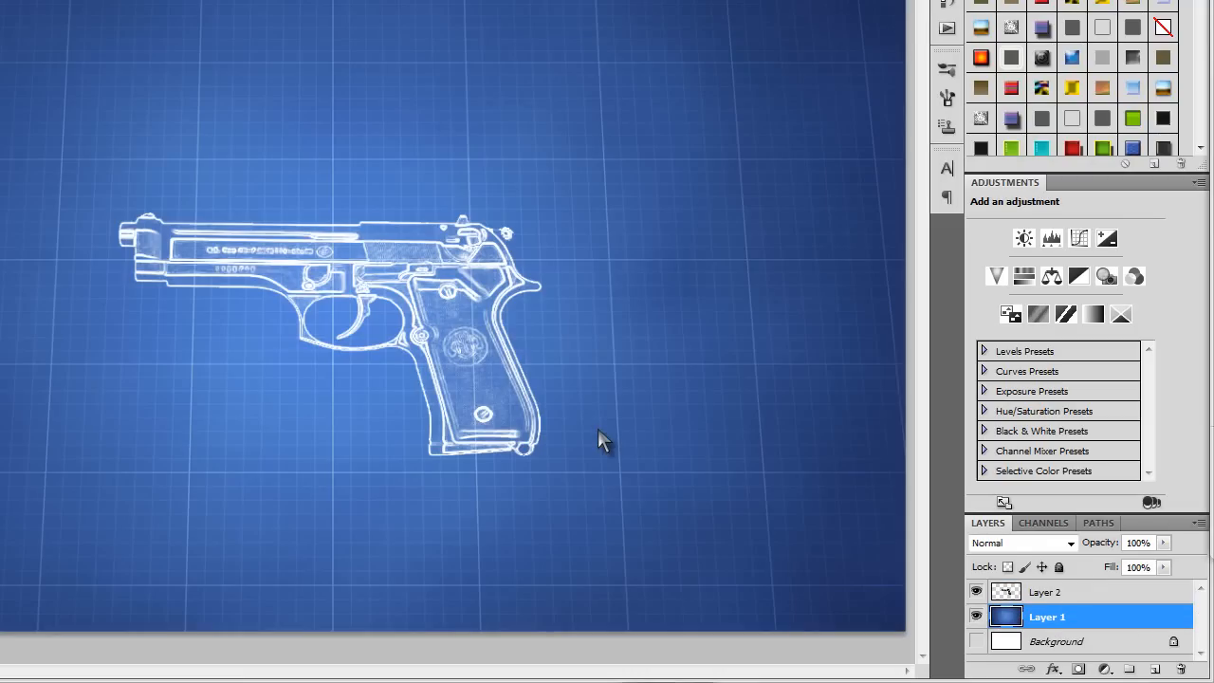